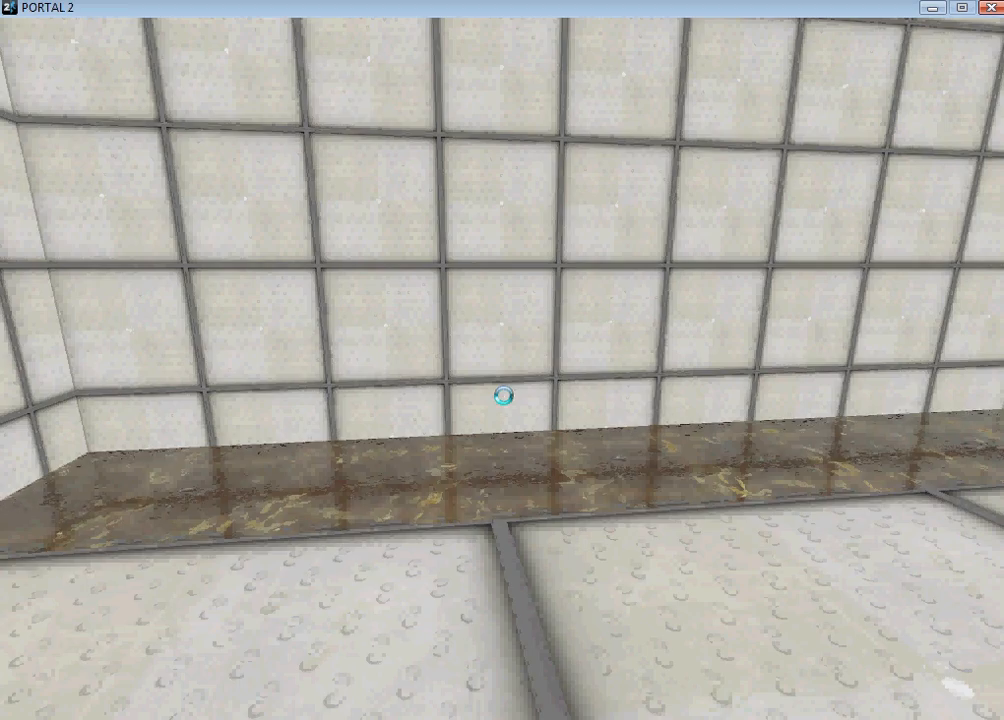
{"action": "mouse_move", "coordinate": [502, 396]}
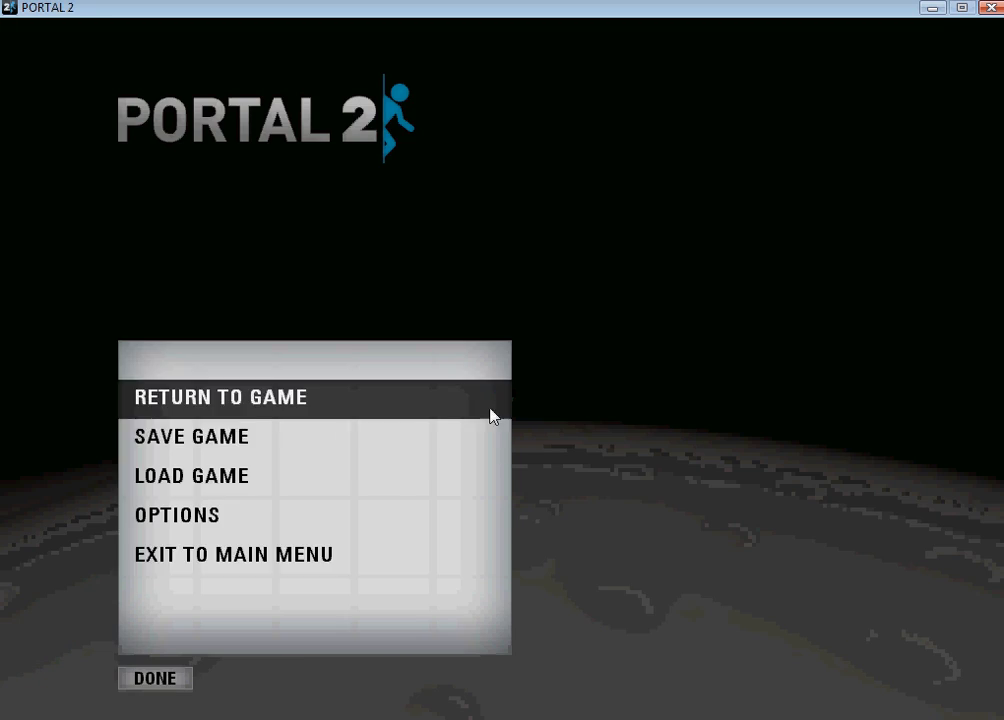
Exit the running Portal 2 test map and return to Hammer with an empty map
{"action": "left_click", "coordinate": [234, 552]}
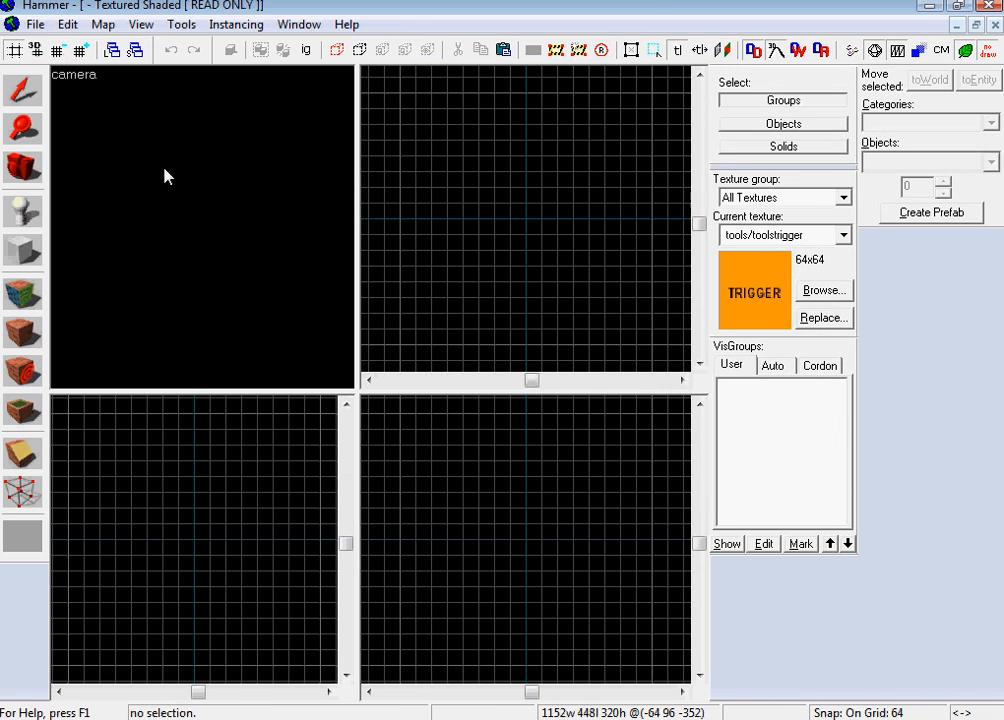
Browse for the white framework panel texture for the room's block brush
{"action": "left_click", "coordinate": [820, 290]}
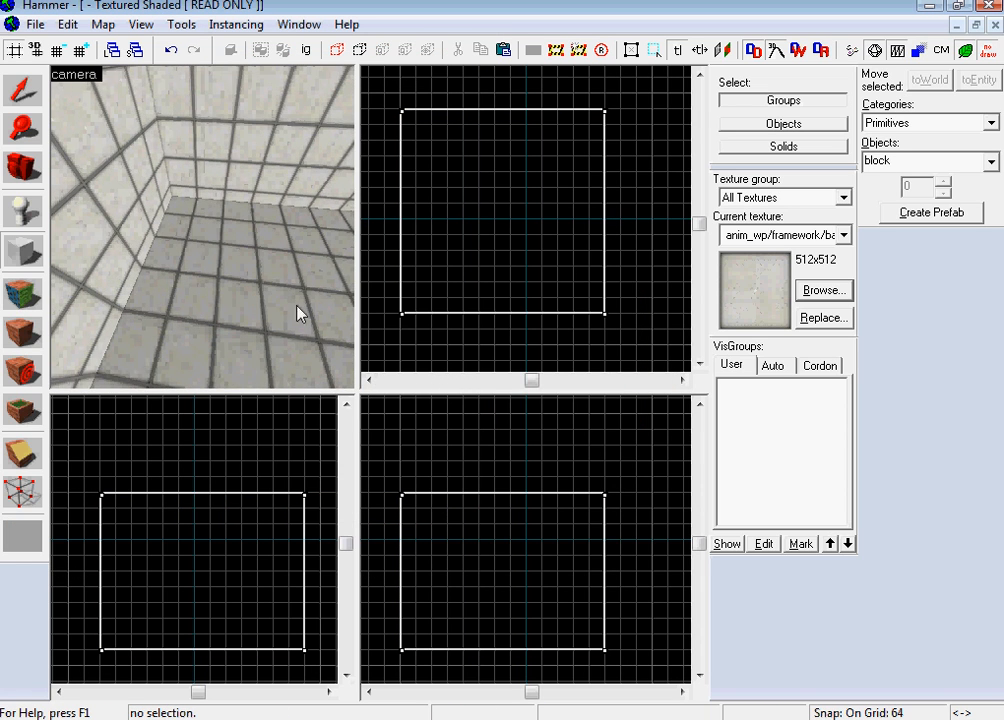
{"action": "left_click_drag", "start_coordinate": [410, 216], "coordinate": [476, 296]}
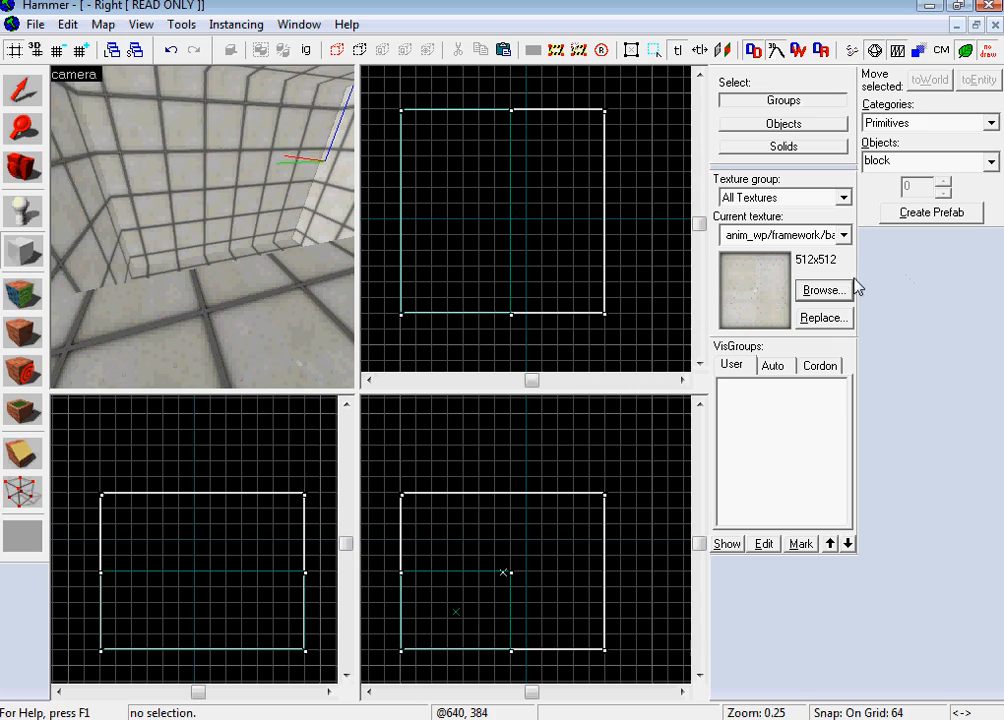
Filter the texture browser for water/goo and pick nature/toxicslime for the pit block
{"action": "left_click", "coordinate": [822, 290]}
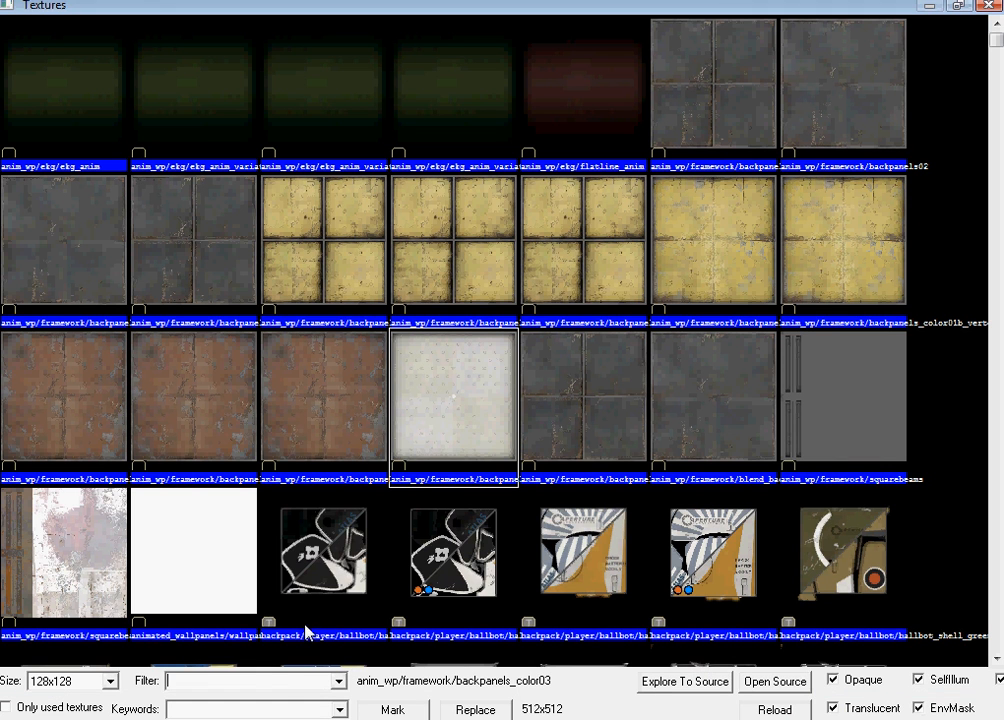
{"action": "type", "text": "water"}
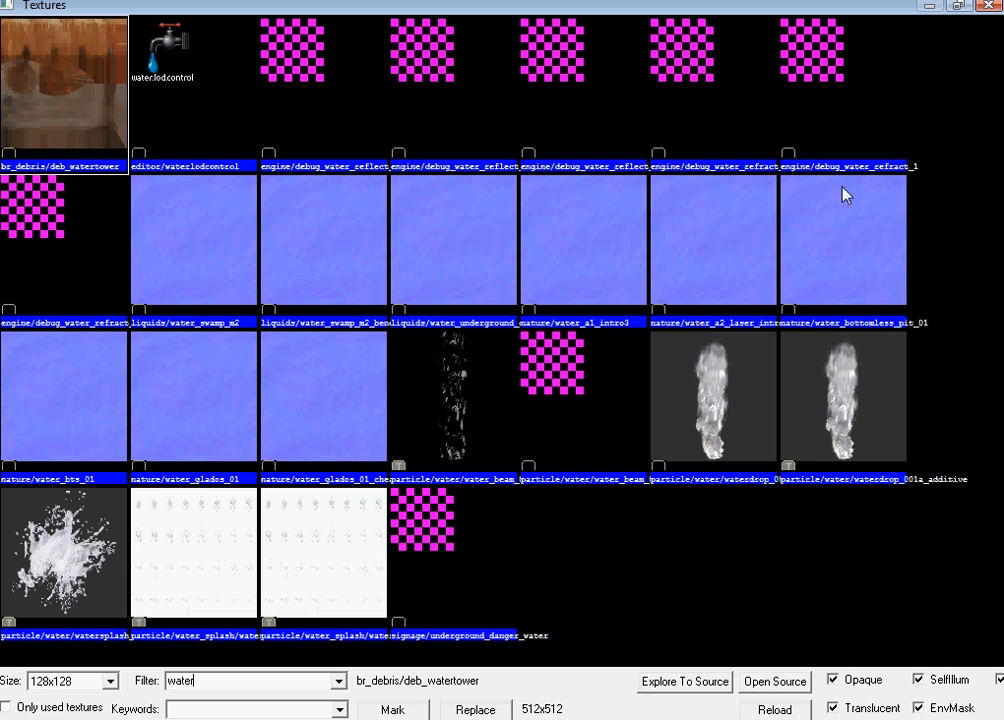
{"action": "type", "text": "wgoo"}
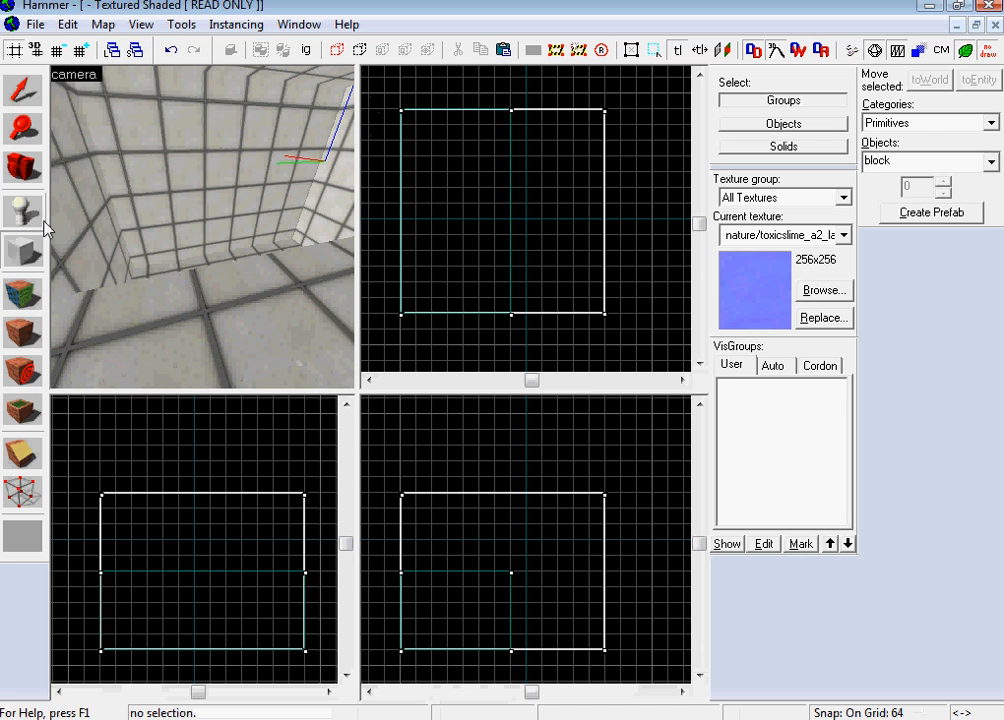
{"action": "mouse_move", "coordinate": [298, 352]}
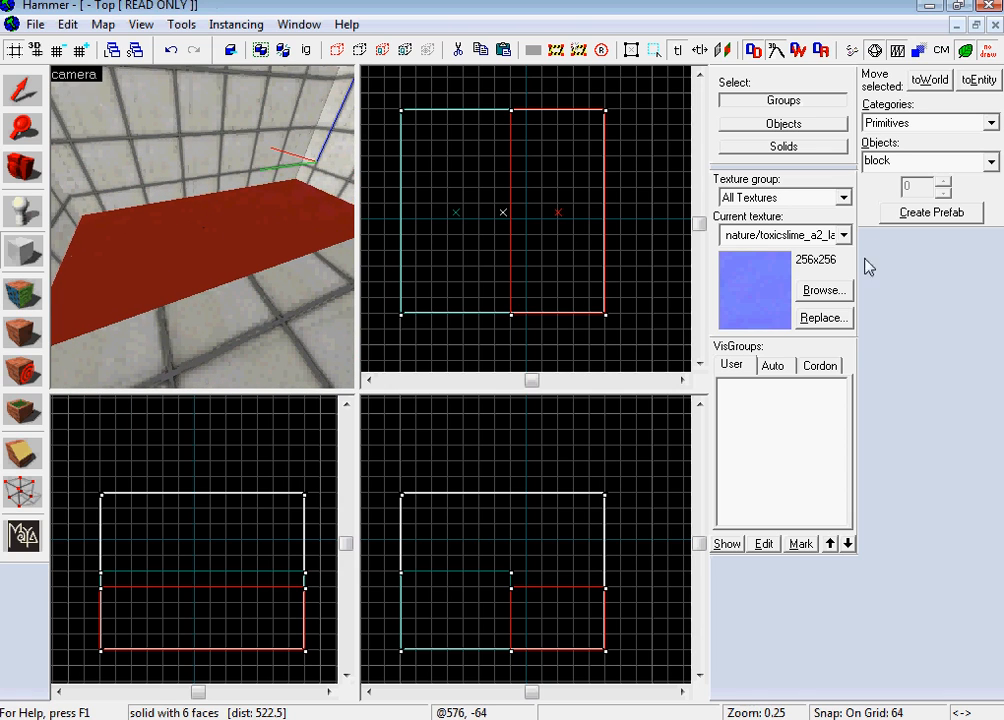
{"action": "left_click", "coordinate": [822, 290]}
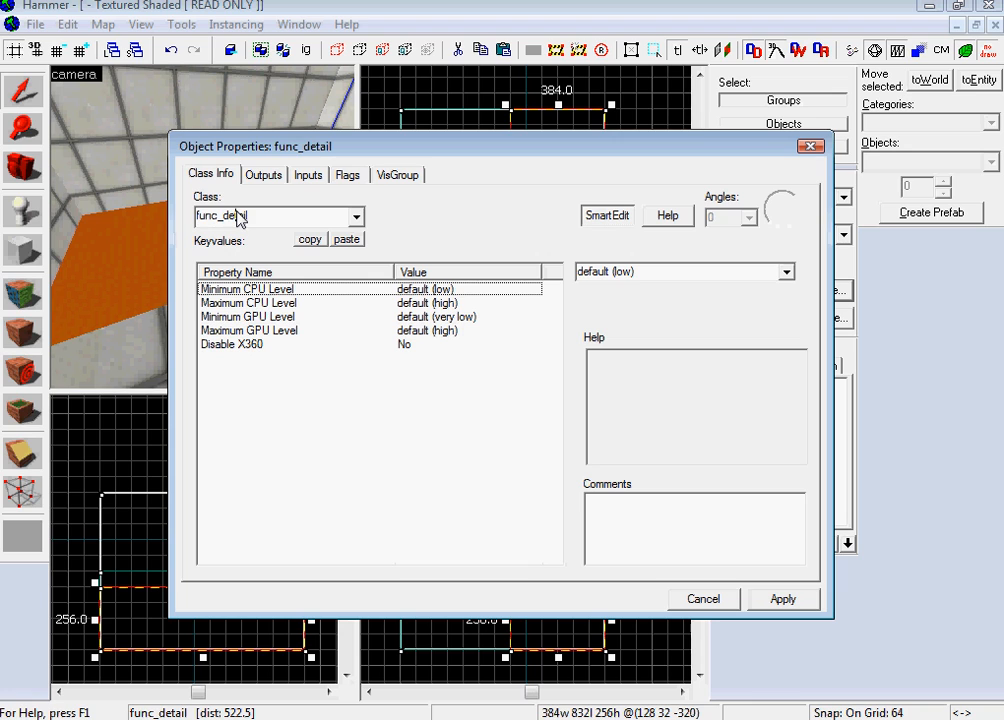
Set the pit block's class to trigger_hurt with Damage 100 and Damage Type DROWN
{"action": "type", "text": "trigg"}
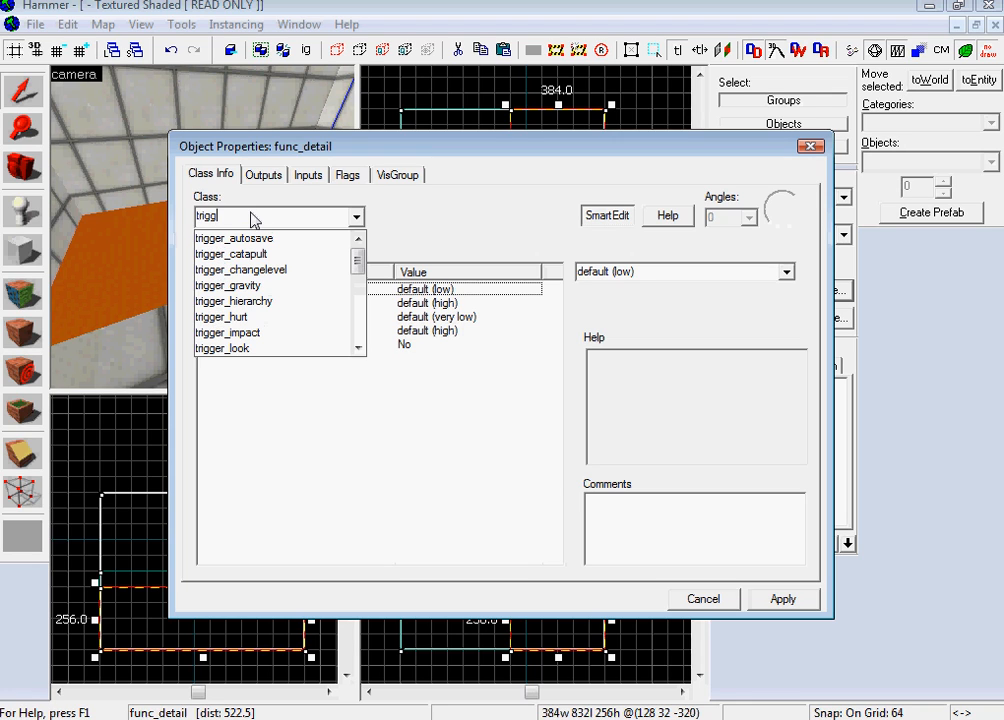
{"action": "left_click", "coordinate": [220, 316]}
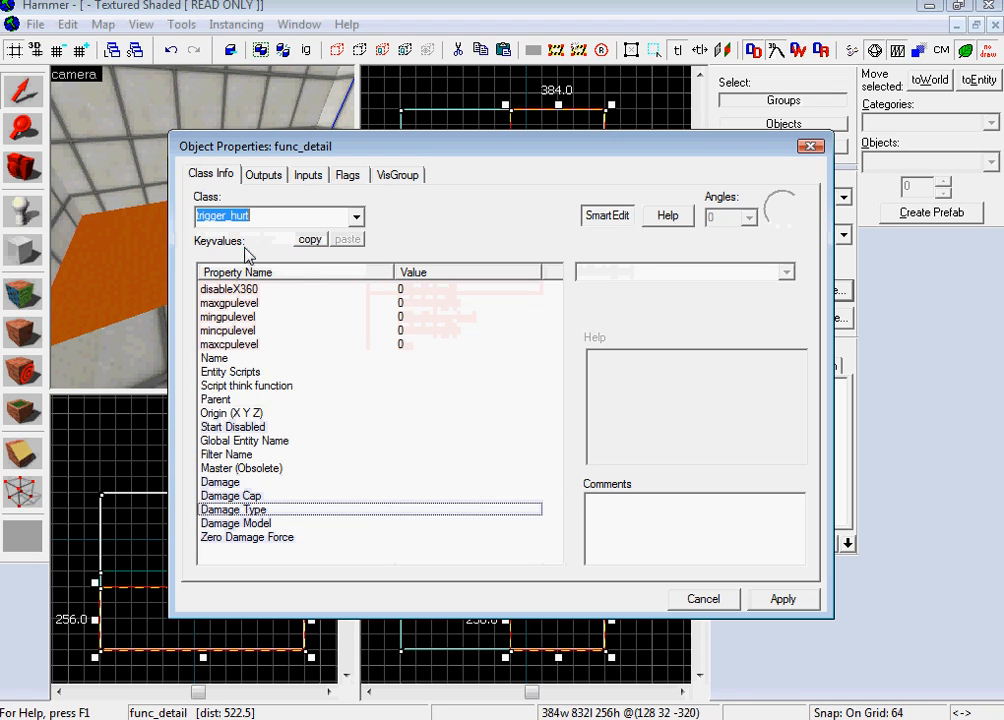
{"action": "left_click", "coordinate": [278, 216]}
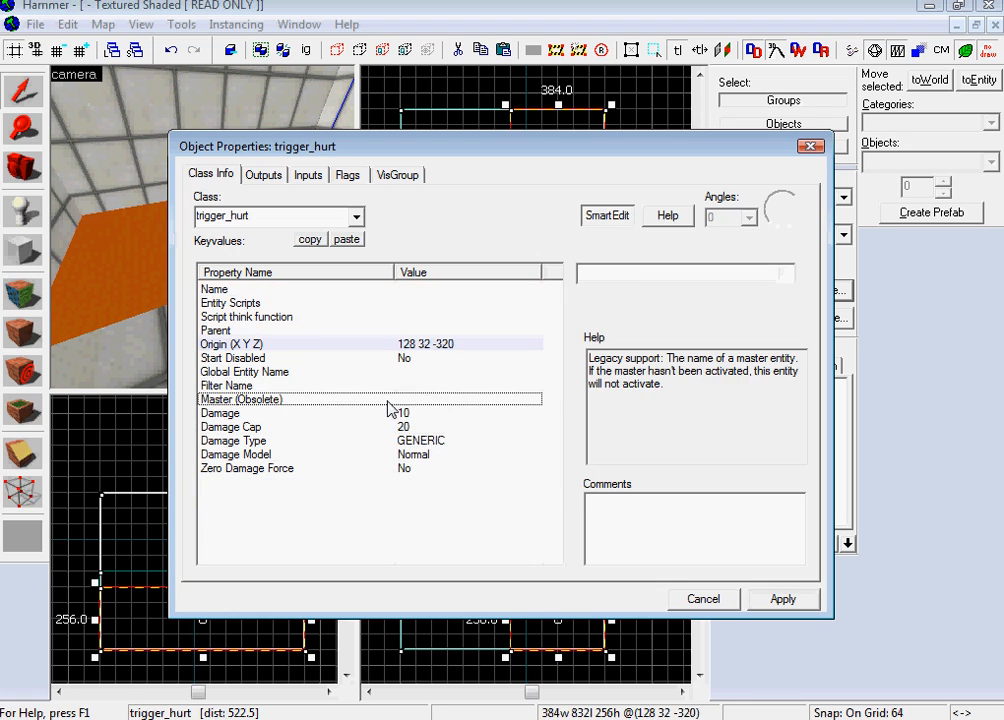
{"action": "left_click", "coordinate": [220, 412]}
{"action": "type", "text": "0"}
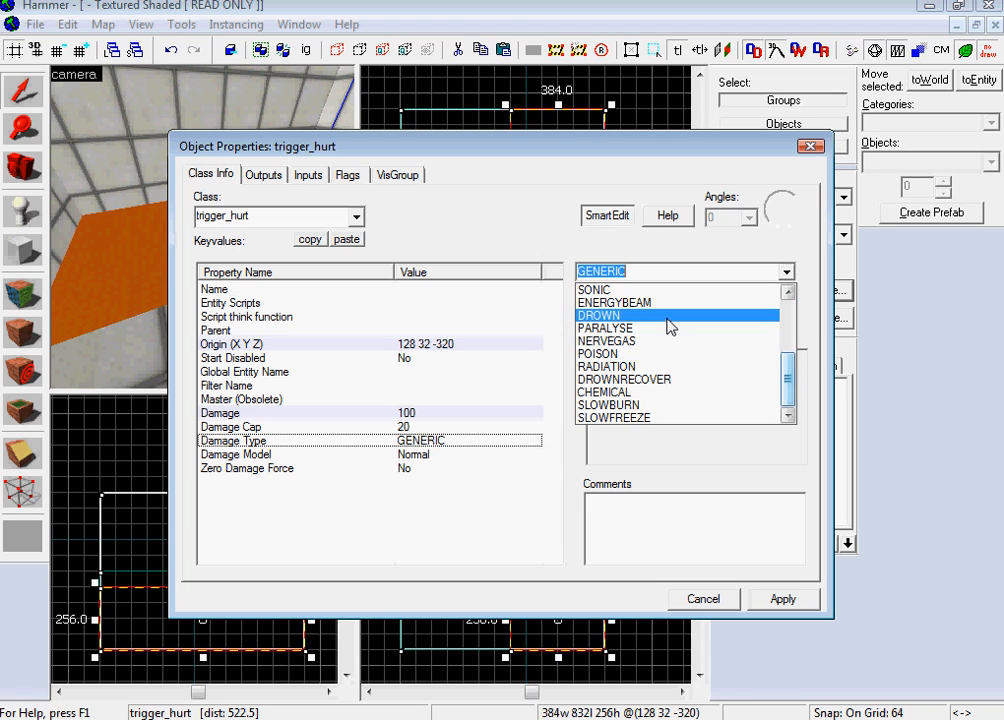
{"action": "left_click", "coordinate": [600, 316]}
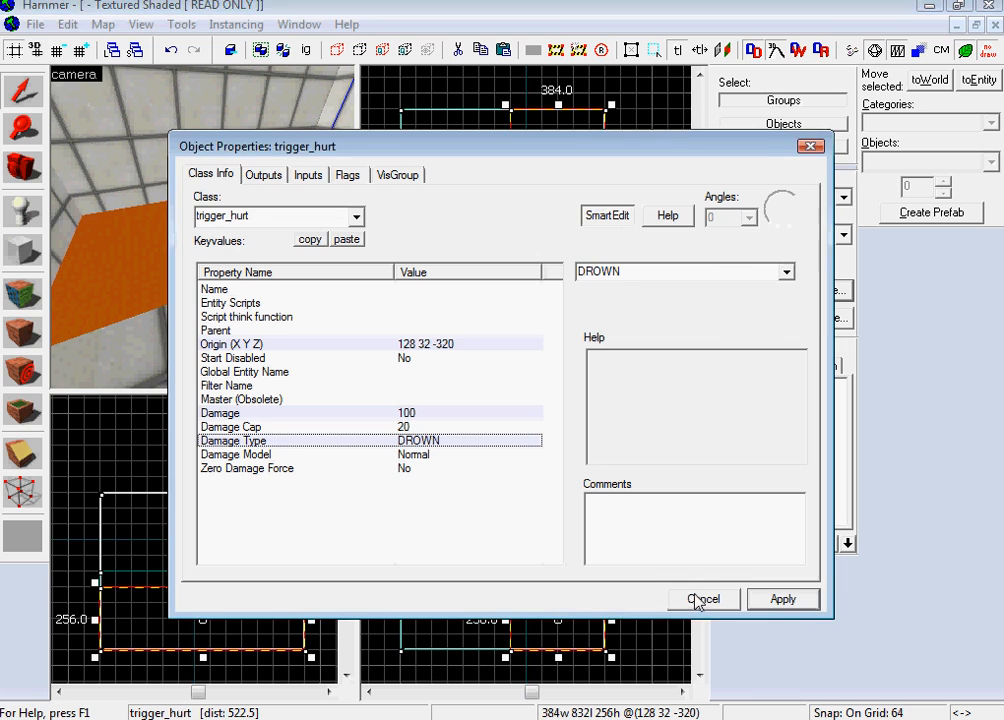
{"action": "left_click", "coordinate": [704, 600]}
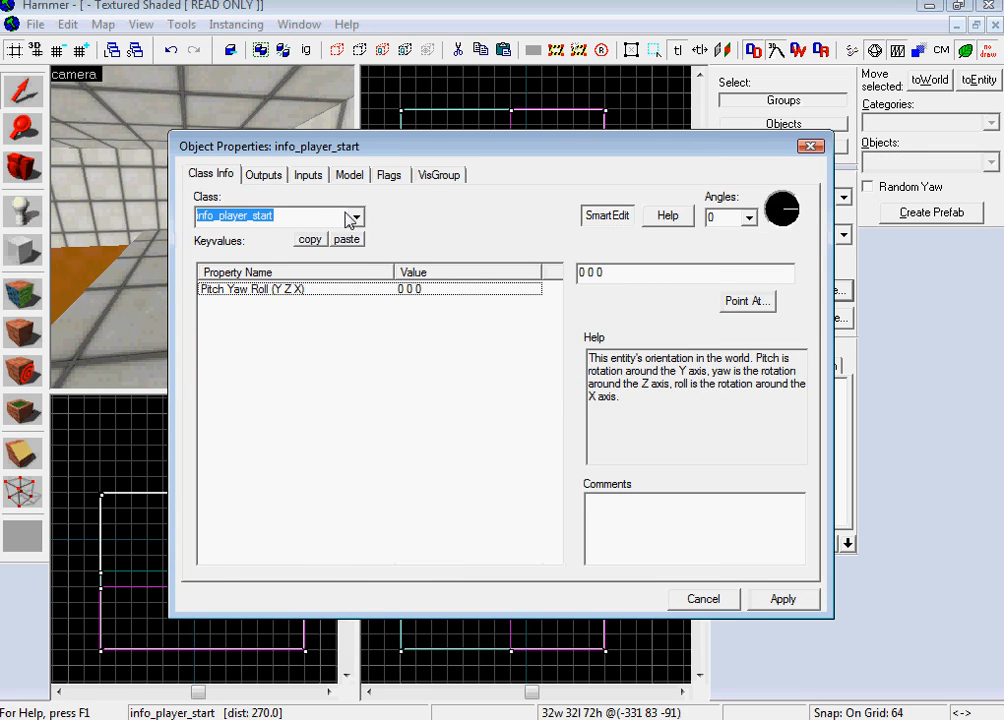
Place an info_player_start and a light entity inside the room
{"action": "left_click", "coordinate": [356, 216]}
{"action": "type", "text": "light"}
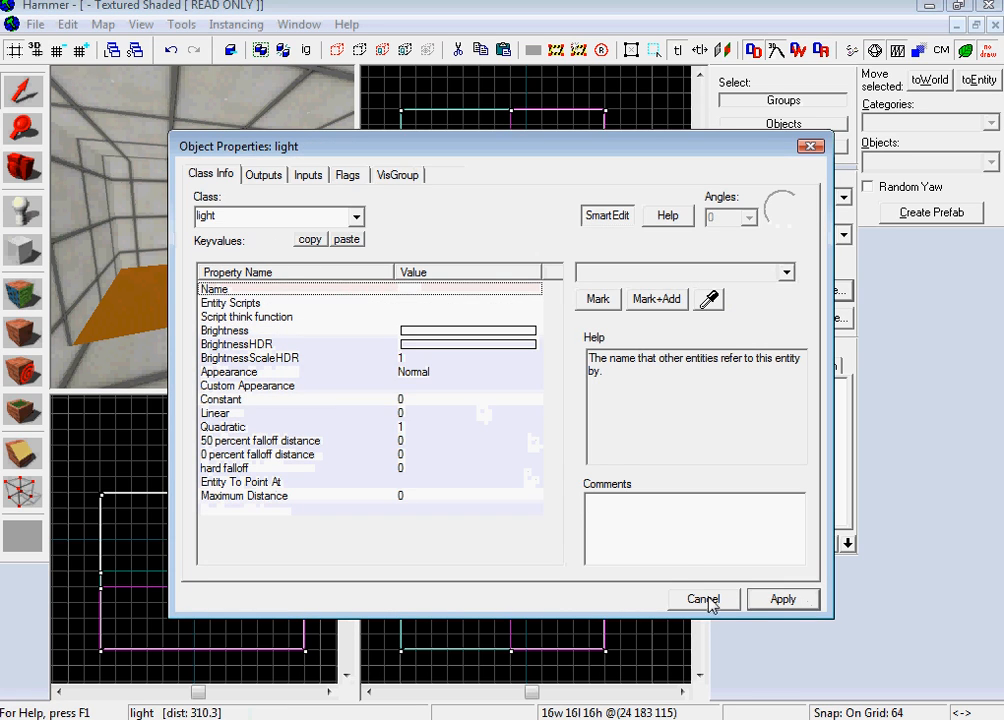
{"action": "left_click", "coordinate": [704, 598]}
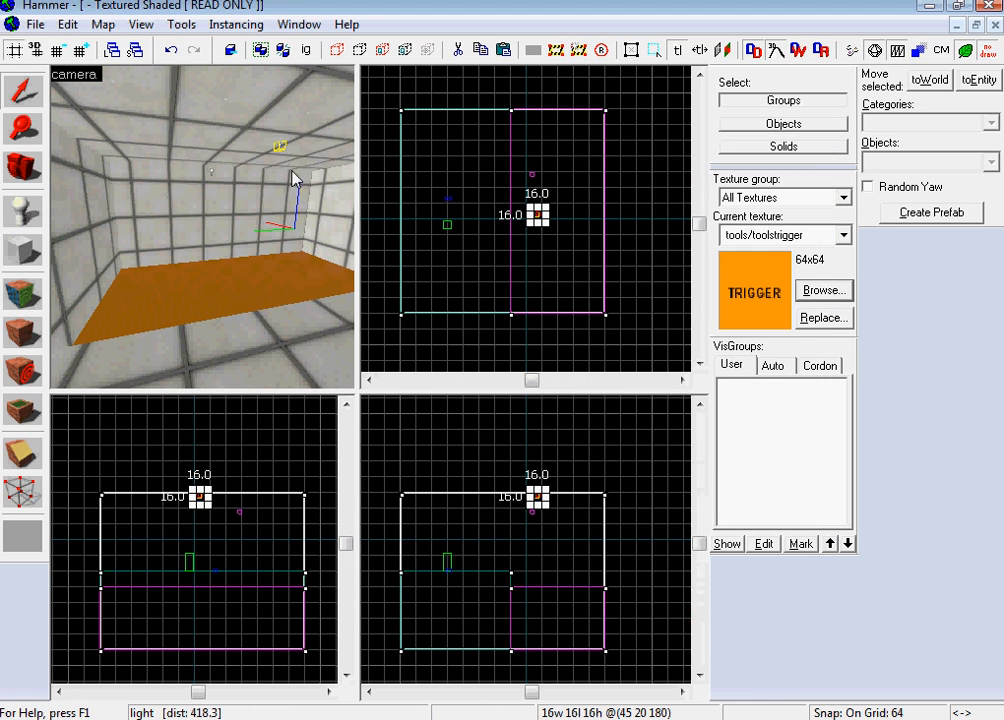